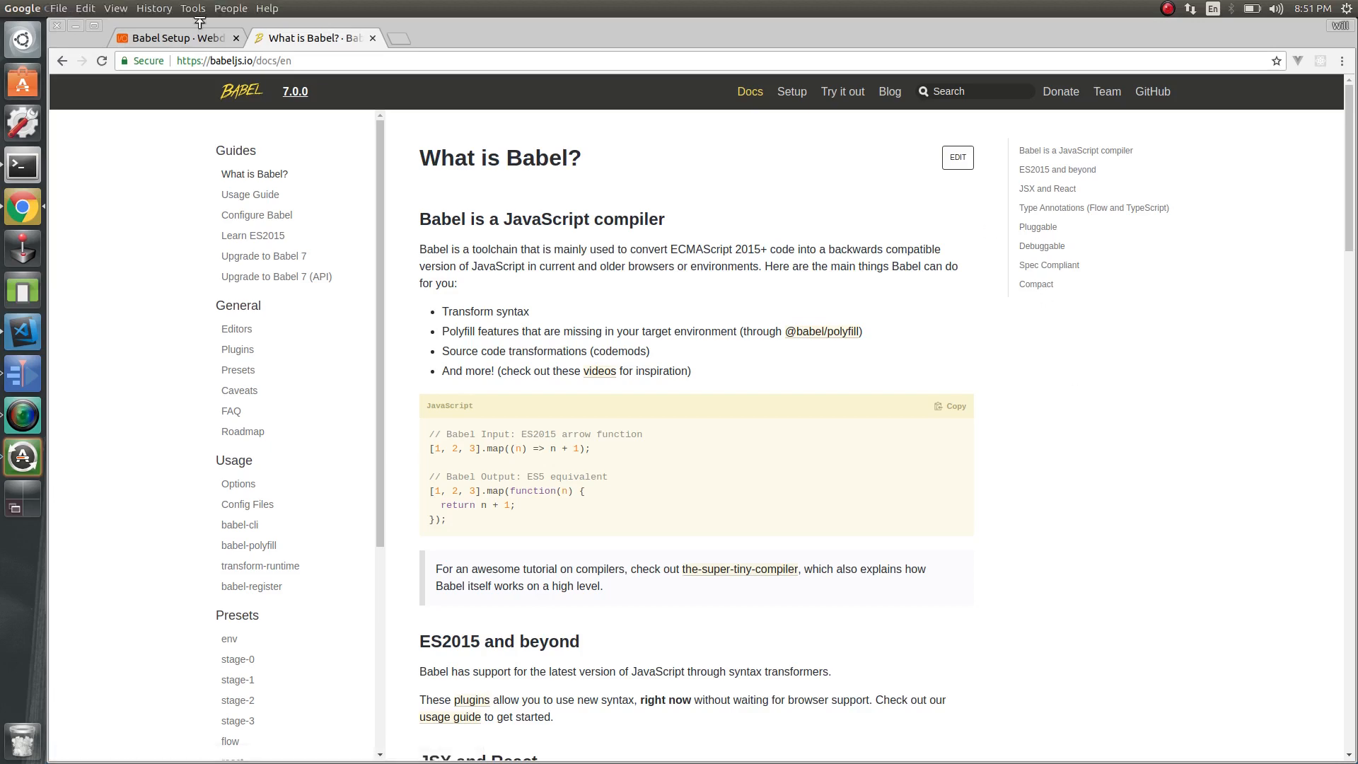
Step: Install babel-cli, babel-preset-env and babel-register using the npm command from the Babel Setup guide
left_click(174, 38)
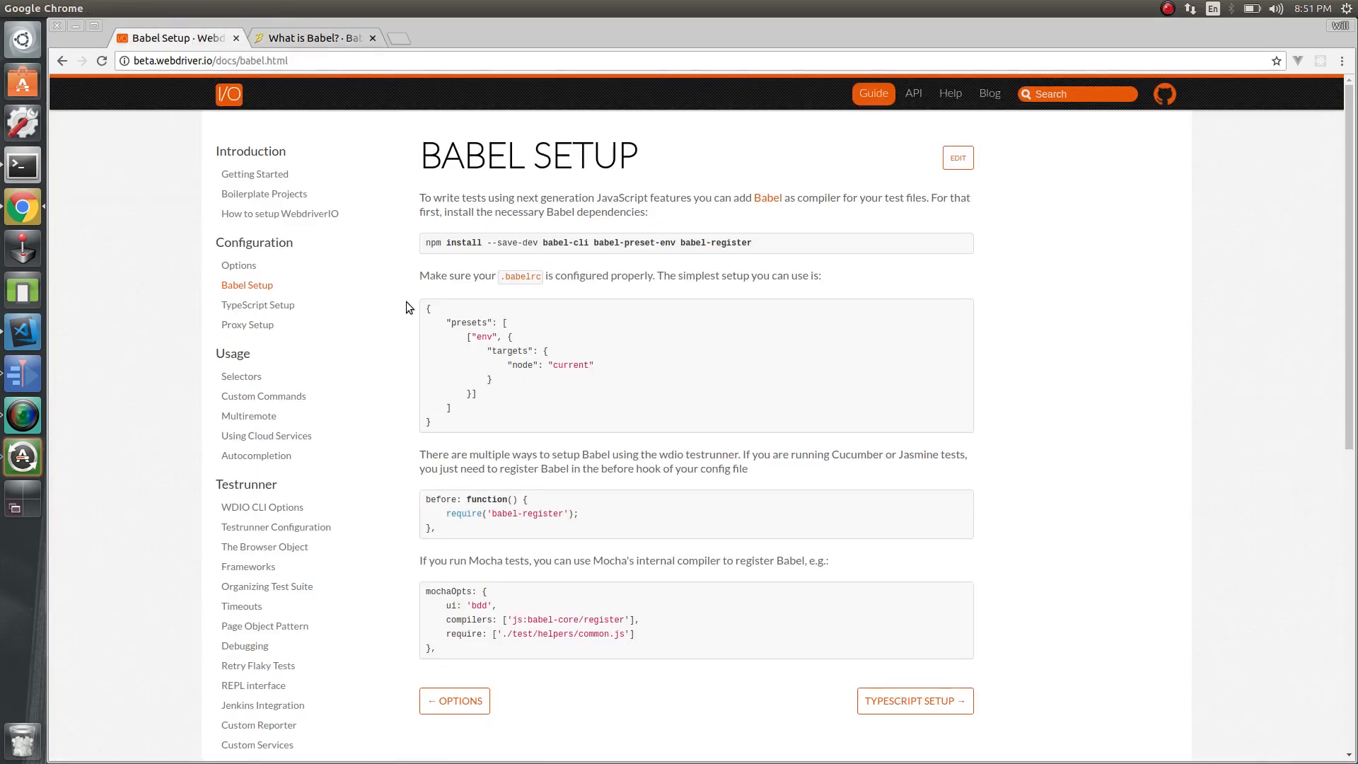
mouse_move(796, 396)
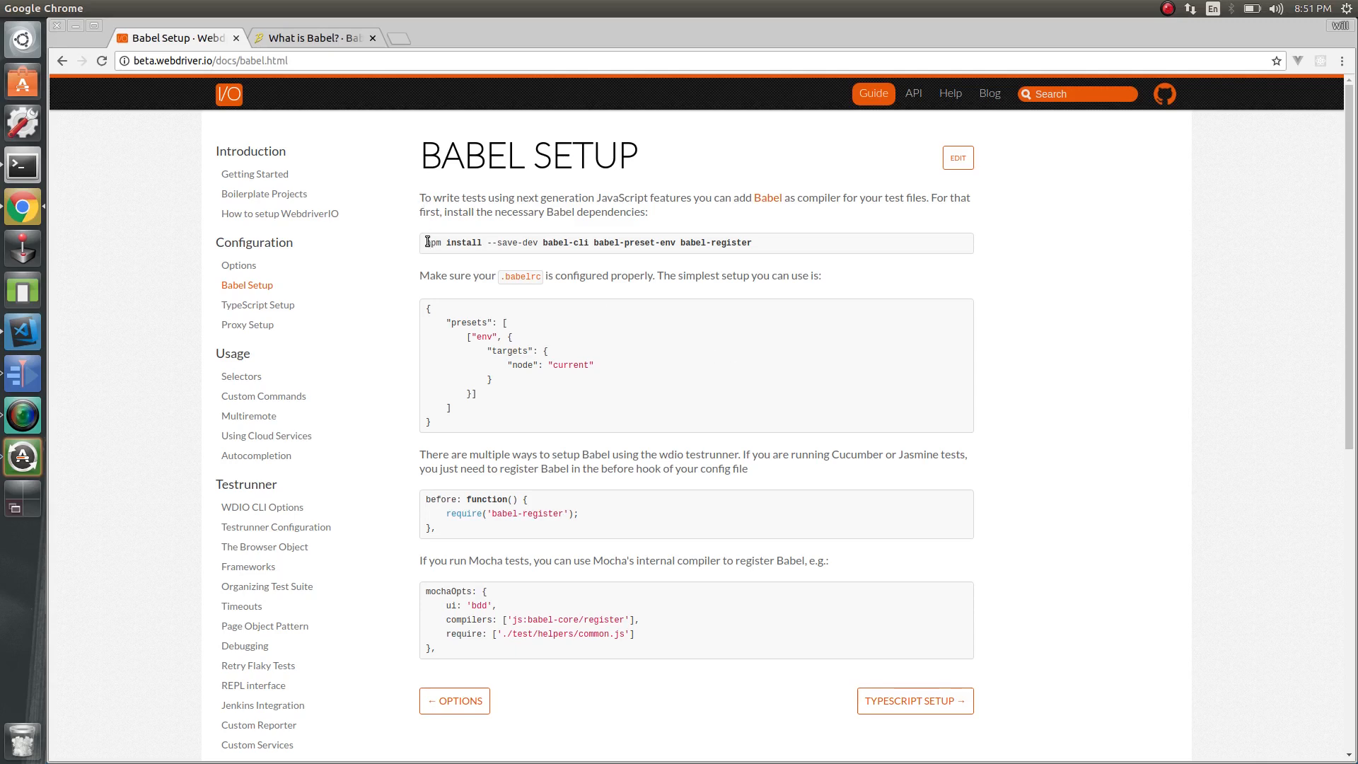
mouse_move(752, 238)
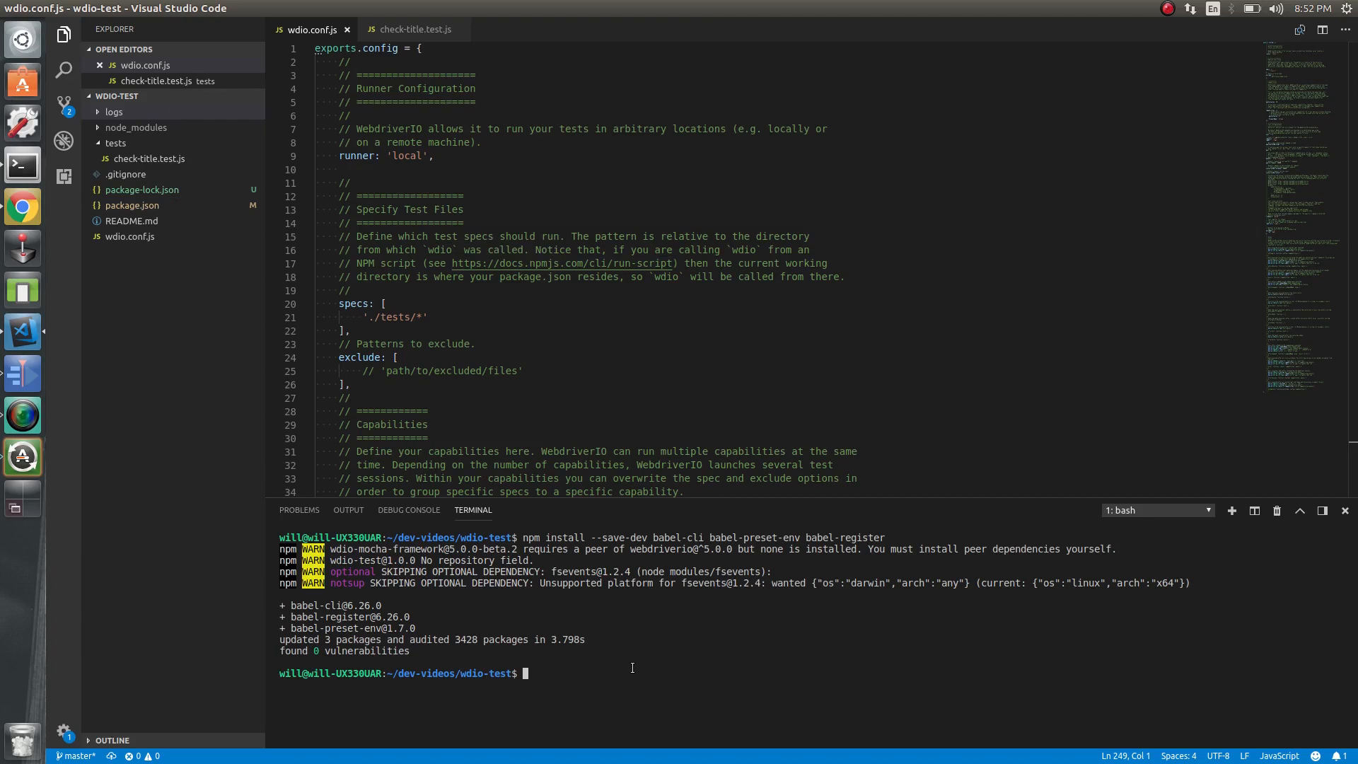
key("alt+Tab")
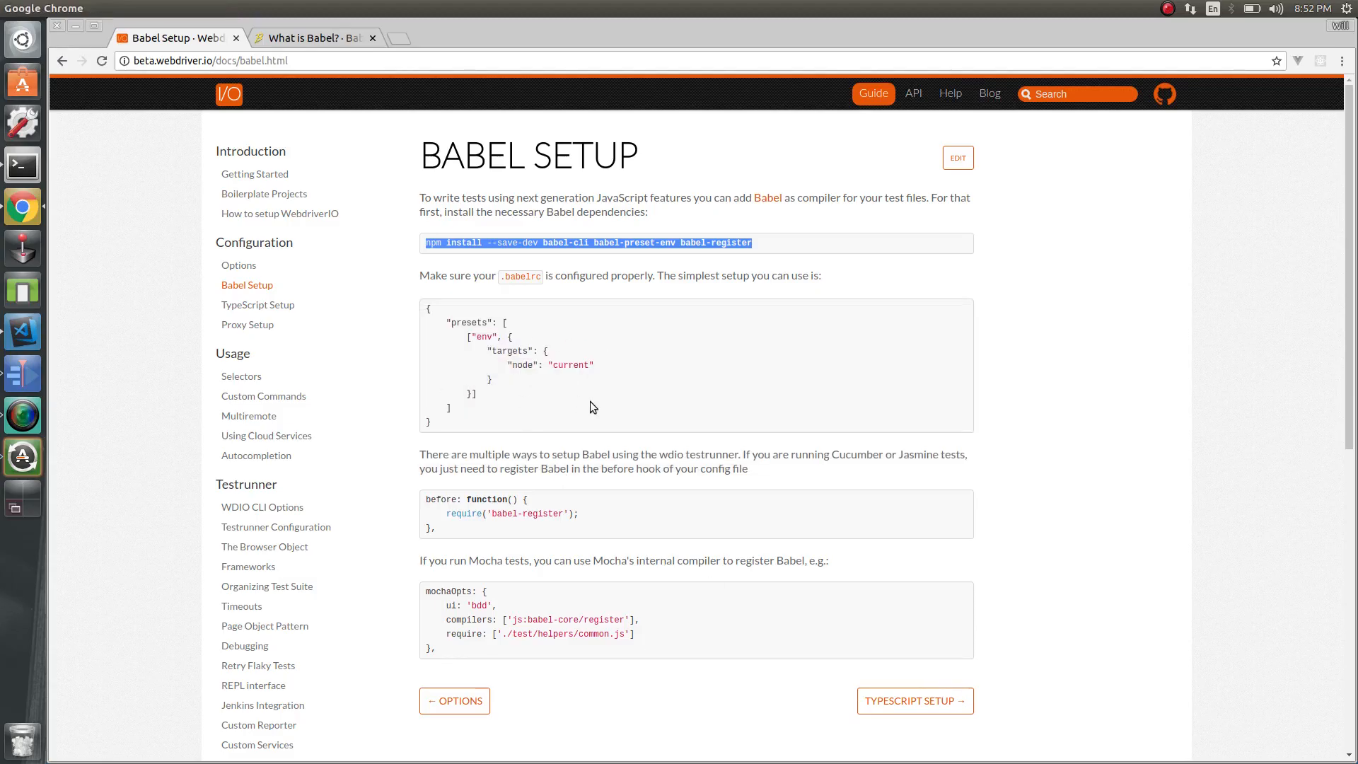
Step: Select the example .babelrc env preset configuration in the Babel Setup guide
left_click(435, 425)
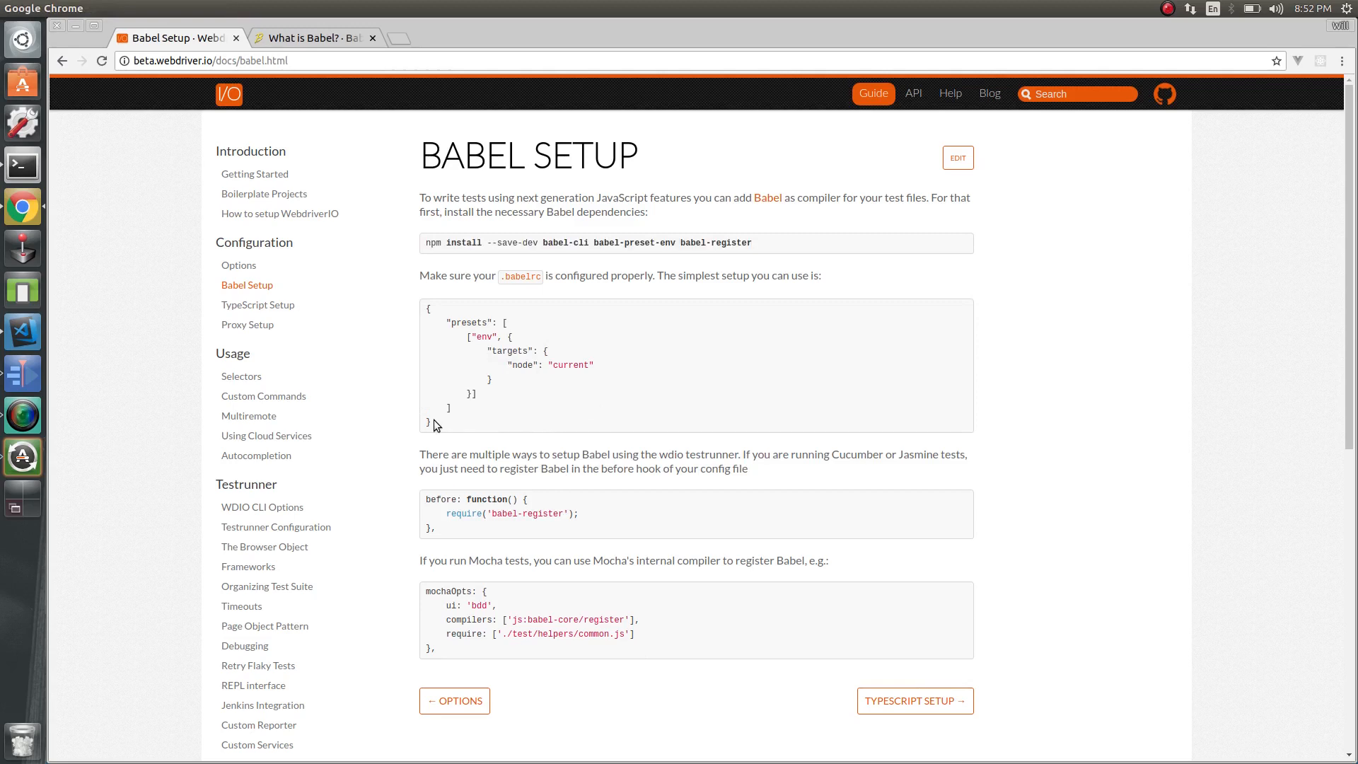
left_click_drag(428, 307, 429, 425)
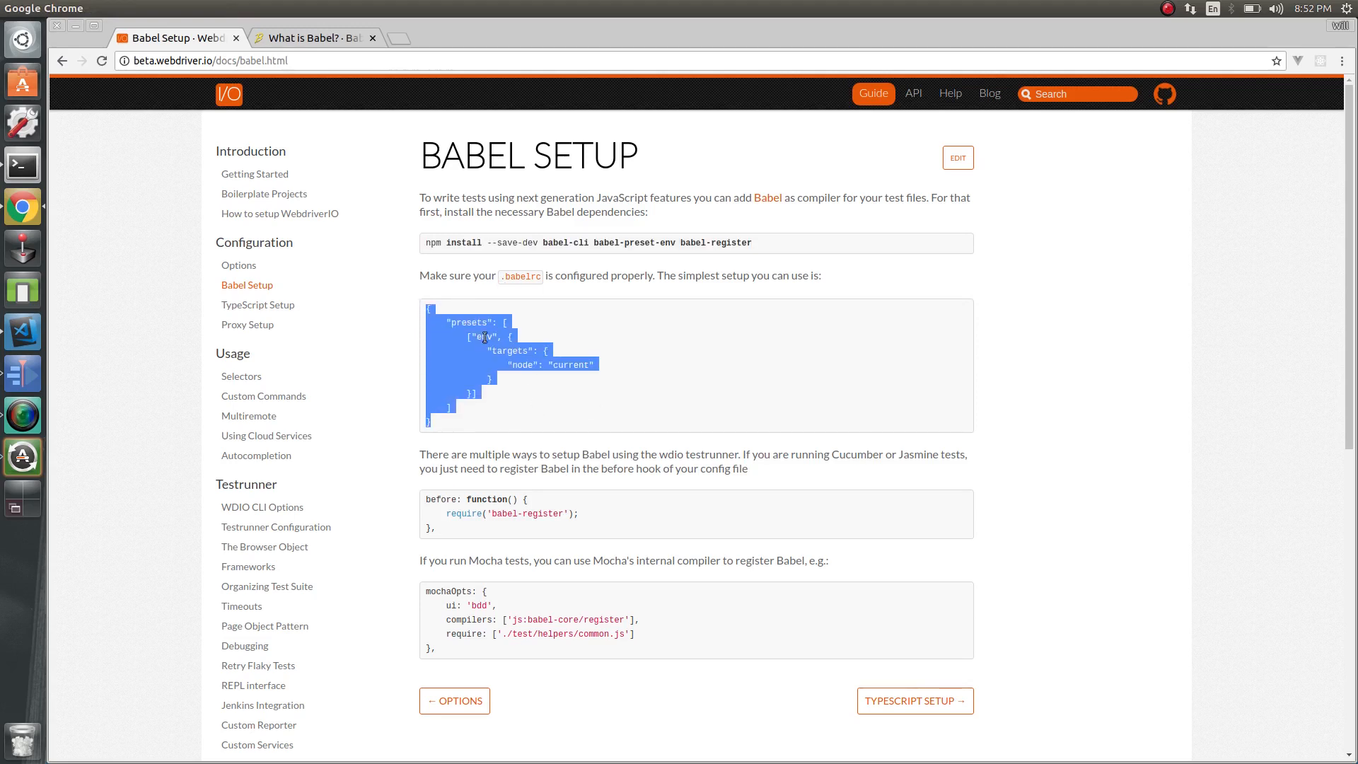
mouse_move(513, 367)
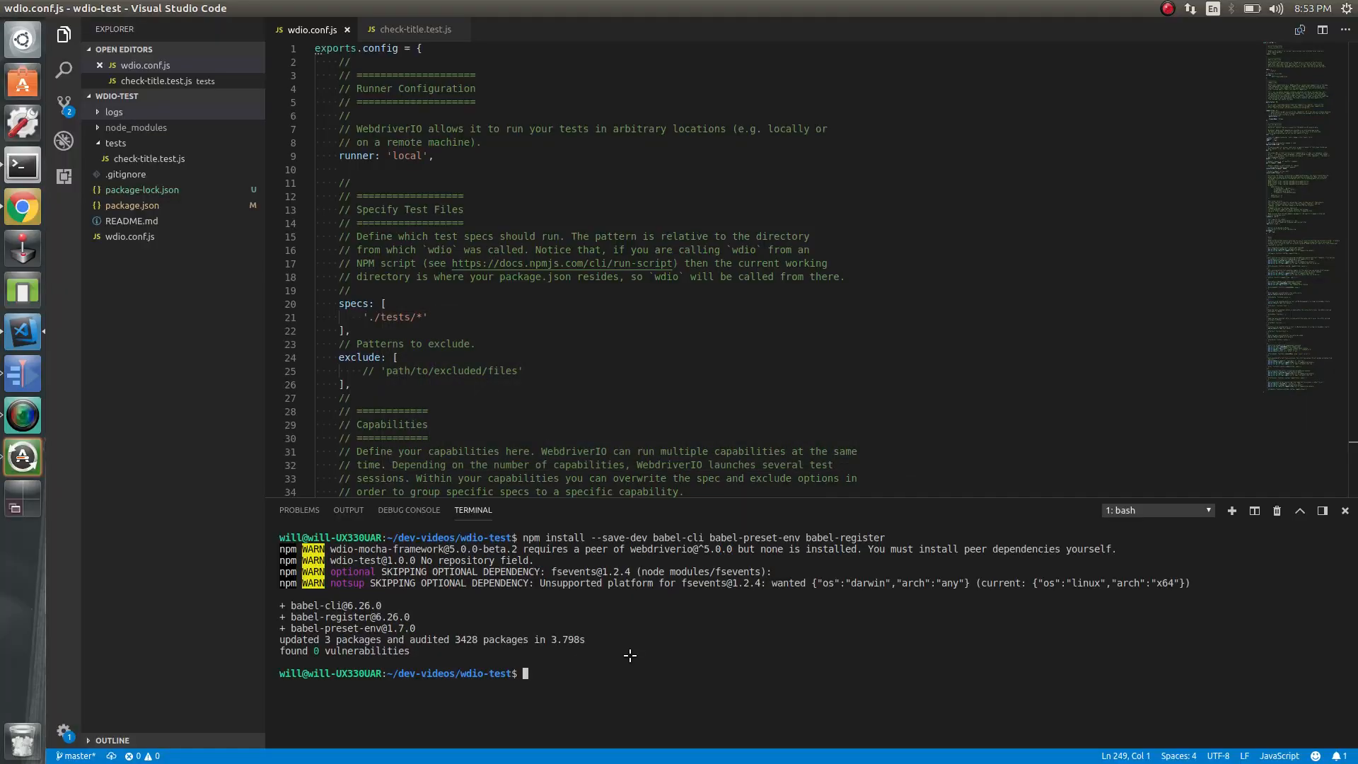
Step: Create .babelrc with touch, paste the env preset targeting the current node, and save
type("touch .babelrc")
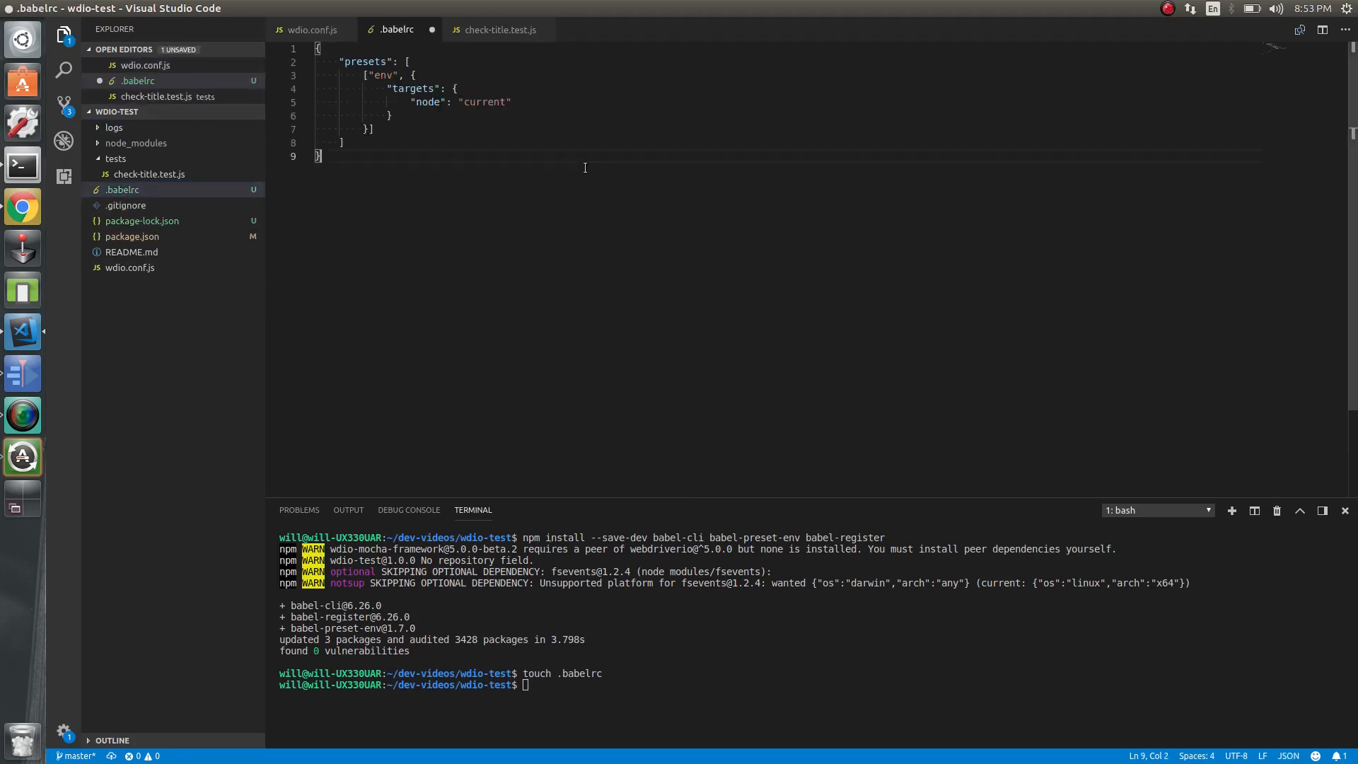
left_click(333, 129)
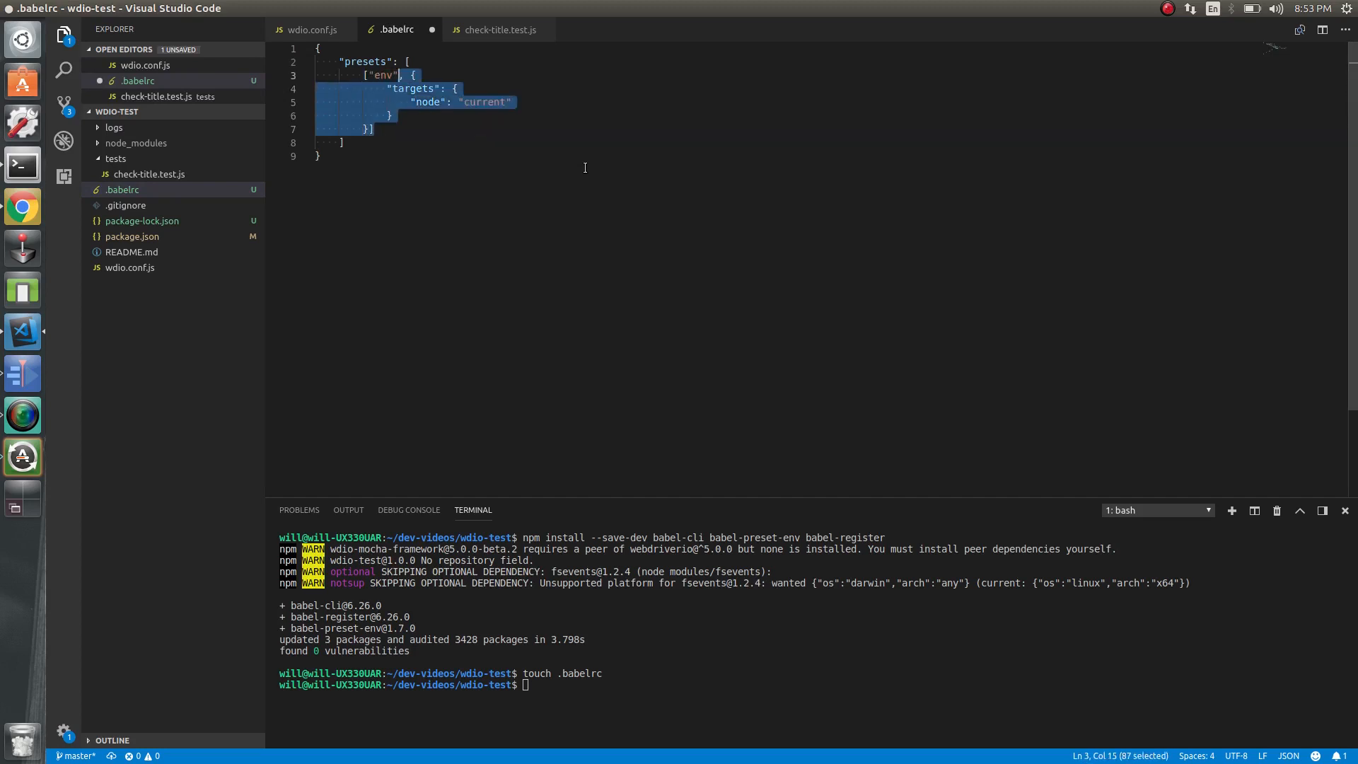
key("Delete")
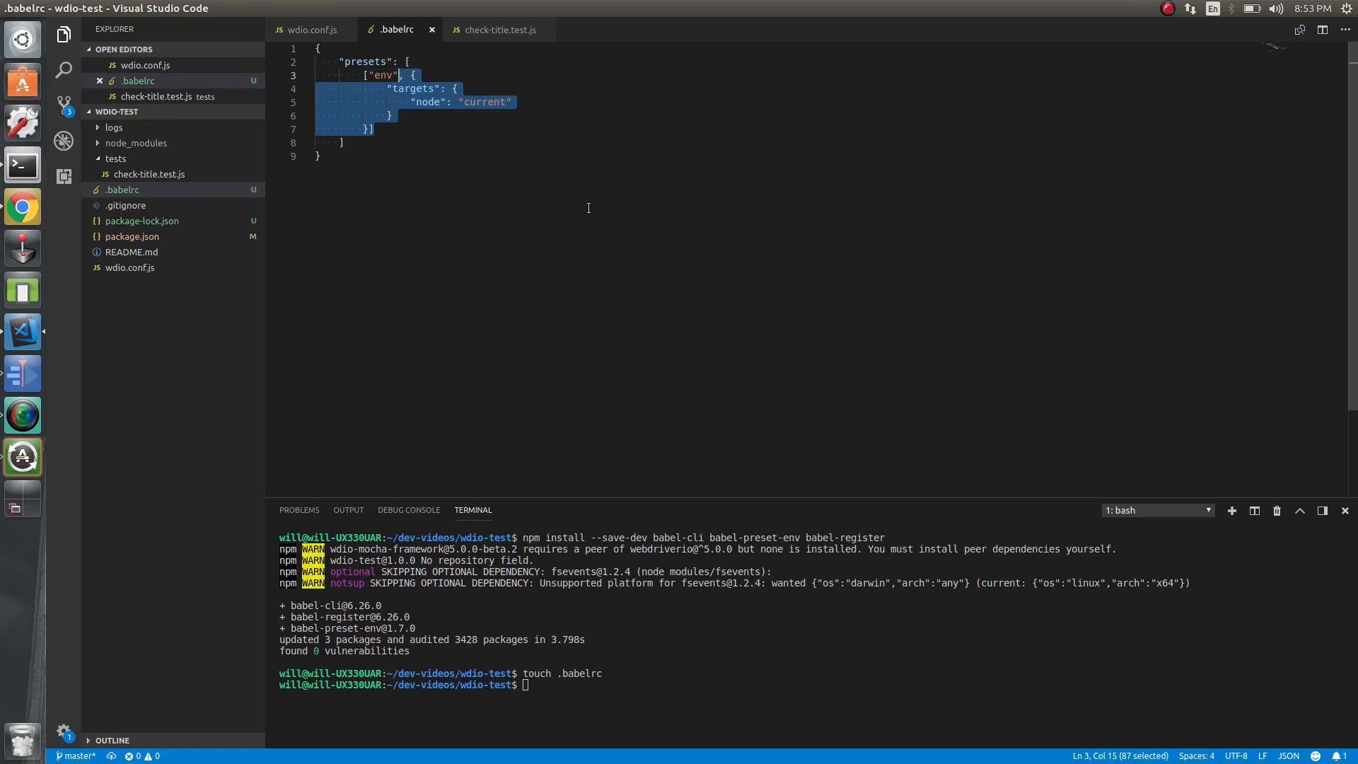
left_click(22, 207)
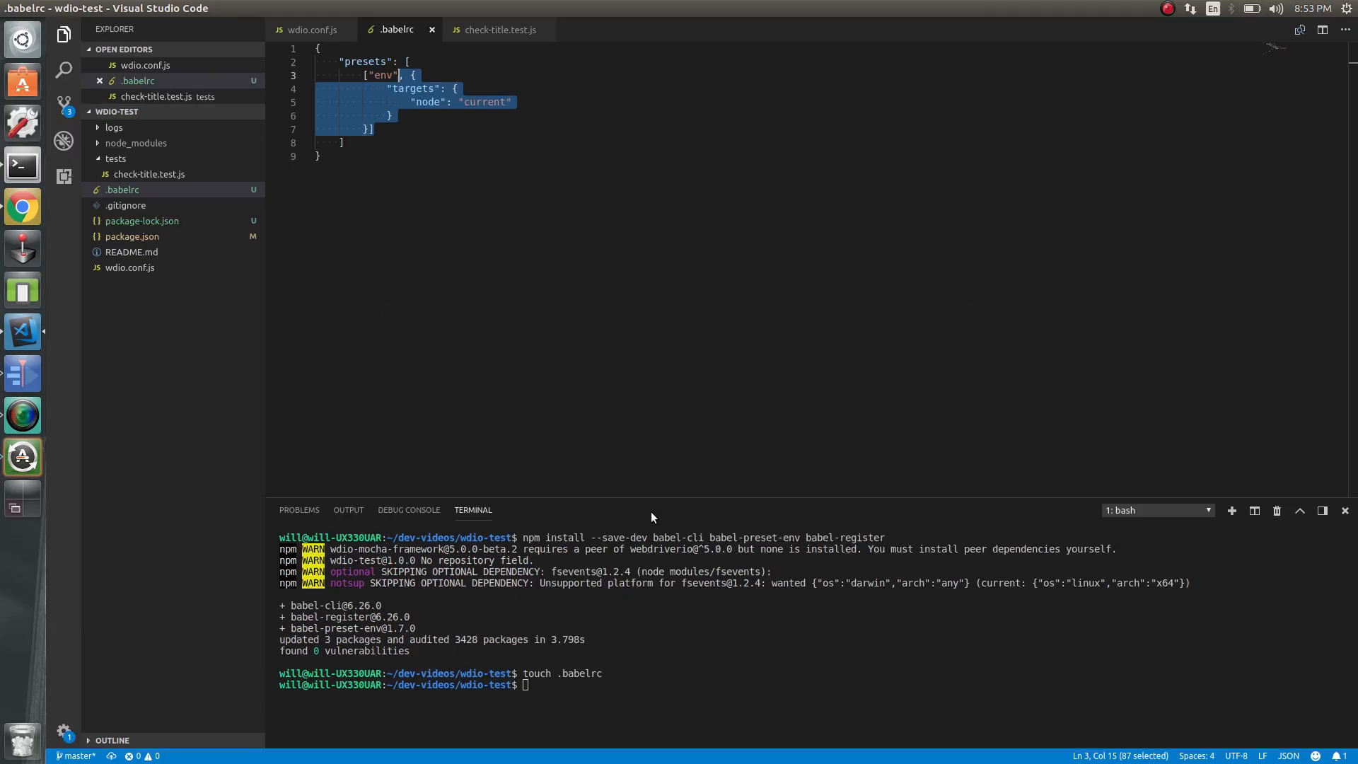
Step: Add require('babel-register'); to the before hook in wdio.conf.js
left_click(312, 29)
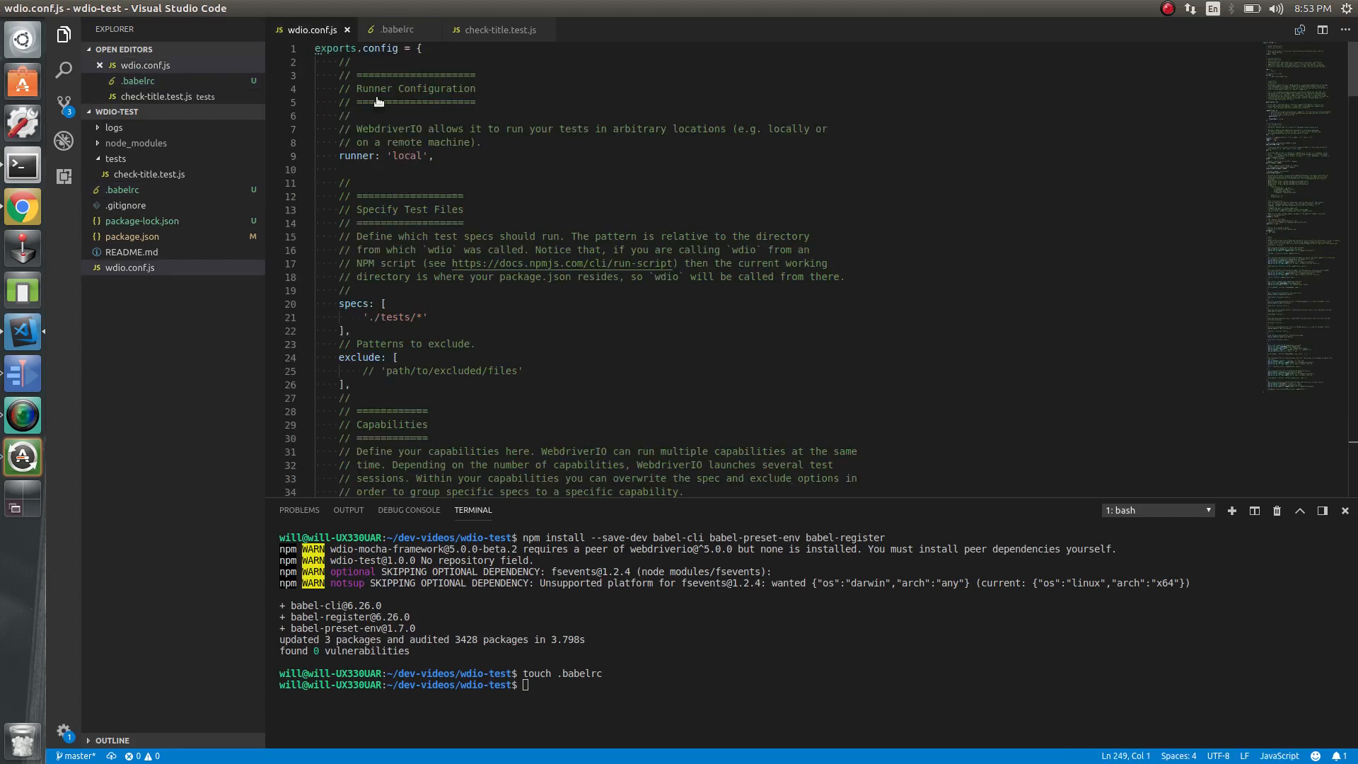
scroll("down", 3)
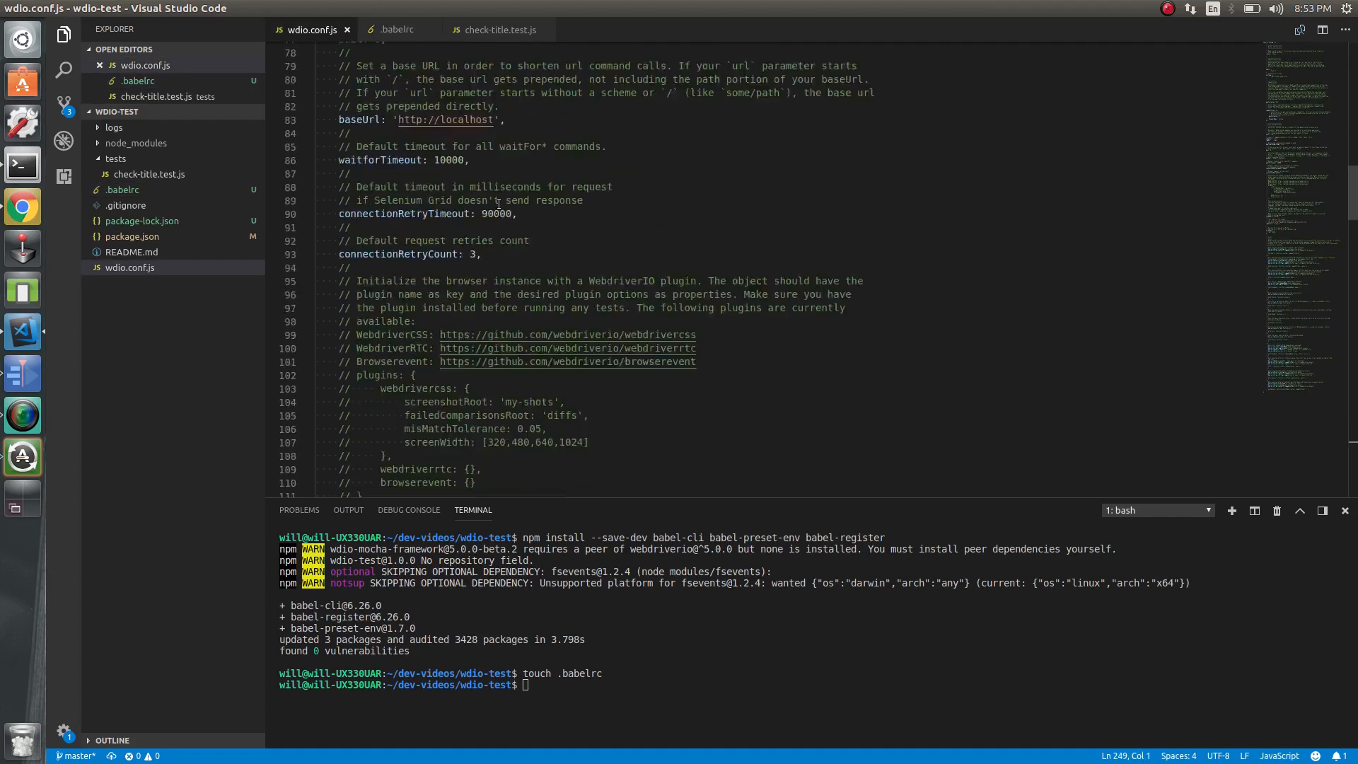
scroll("down", 3)
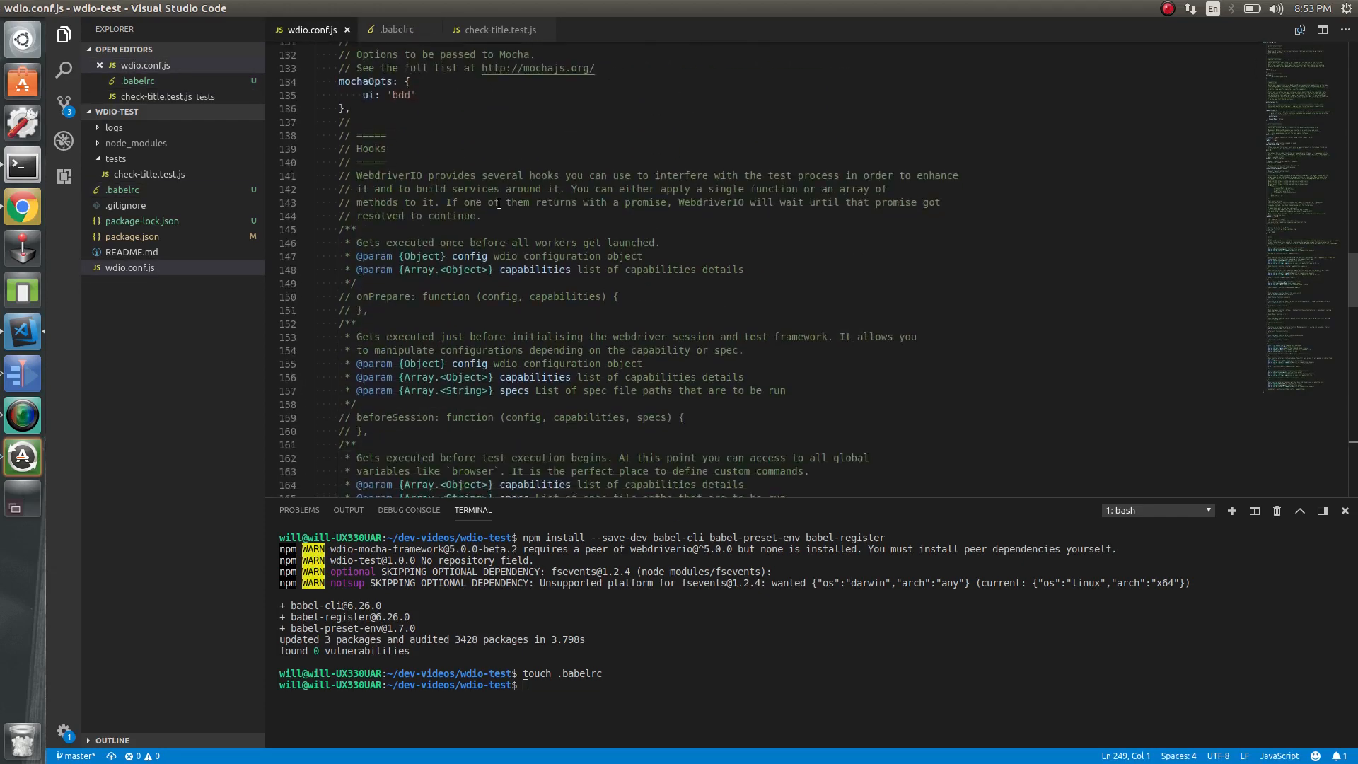
scroll("down", 3)
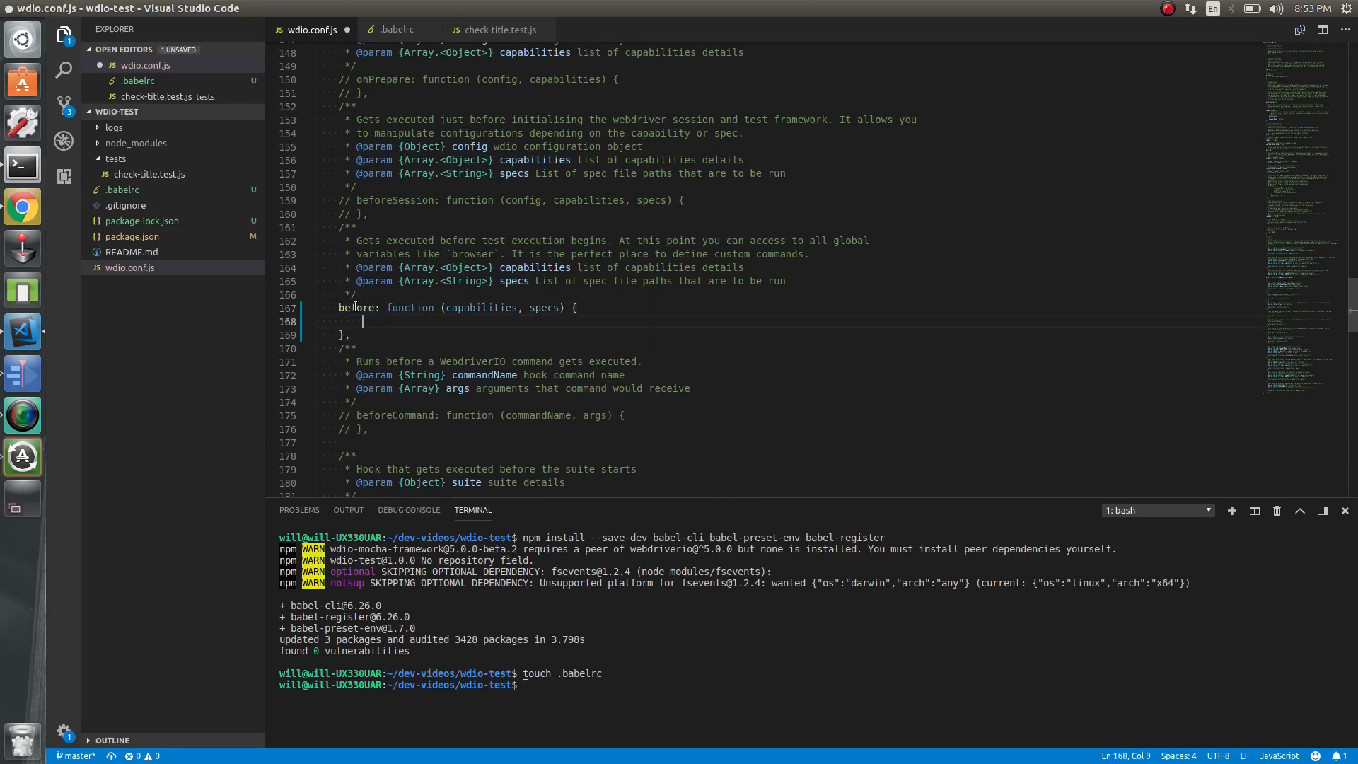
type("require")
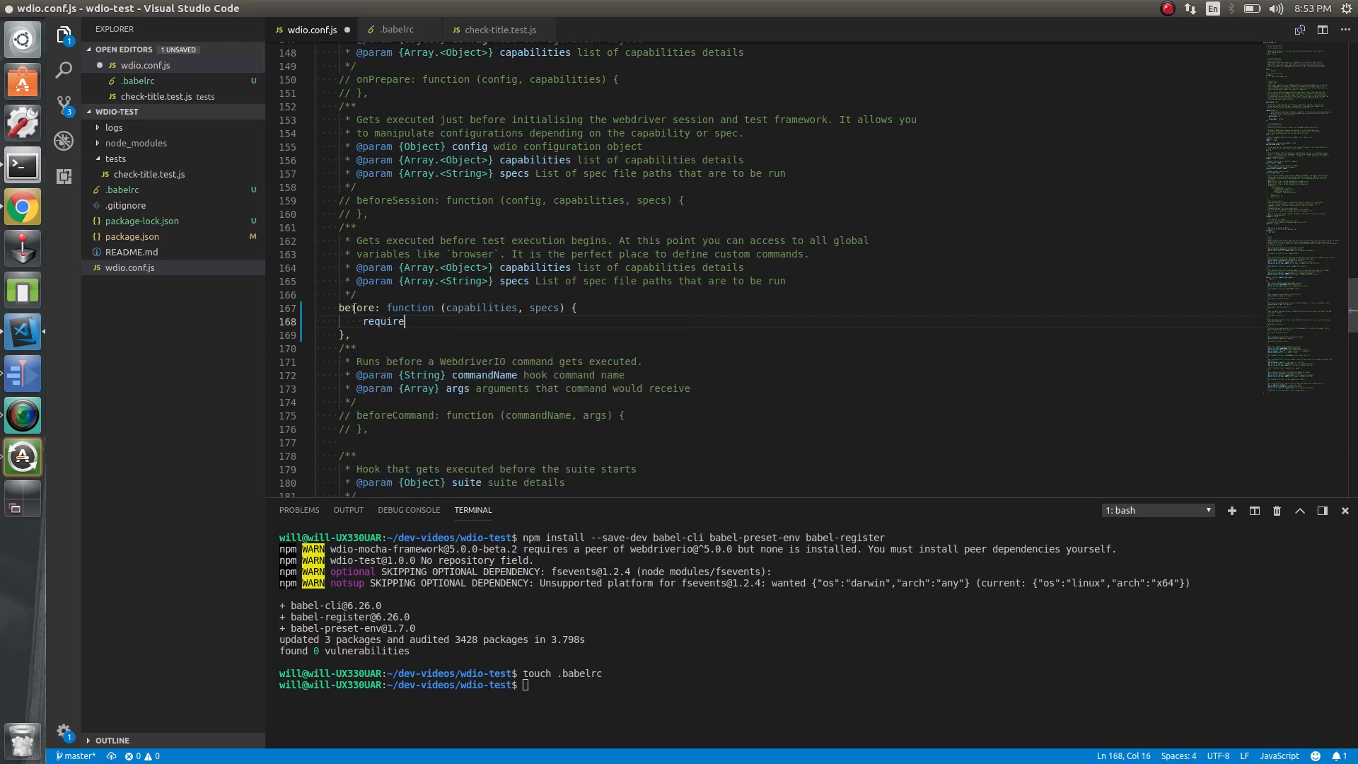
type("('babel-register")
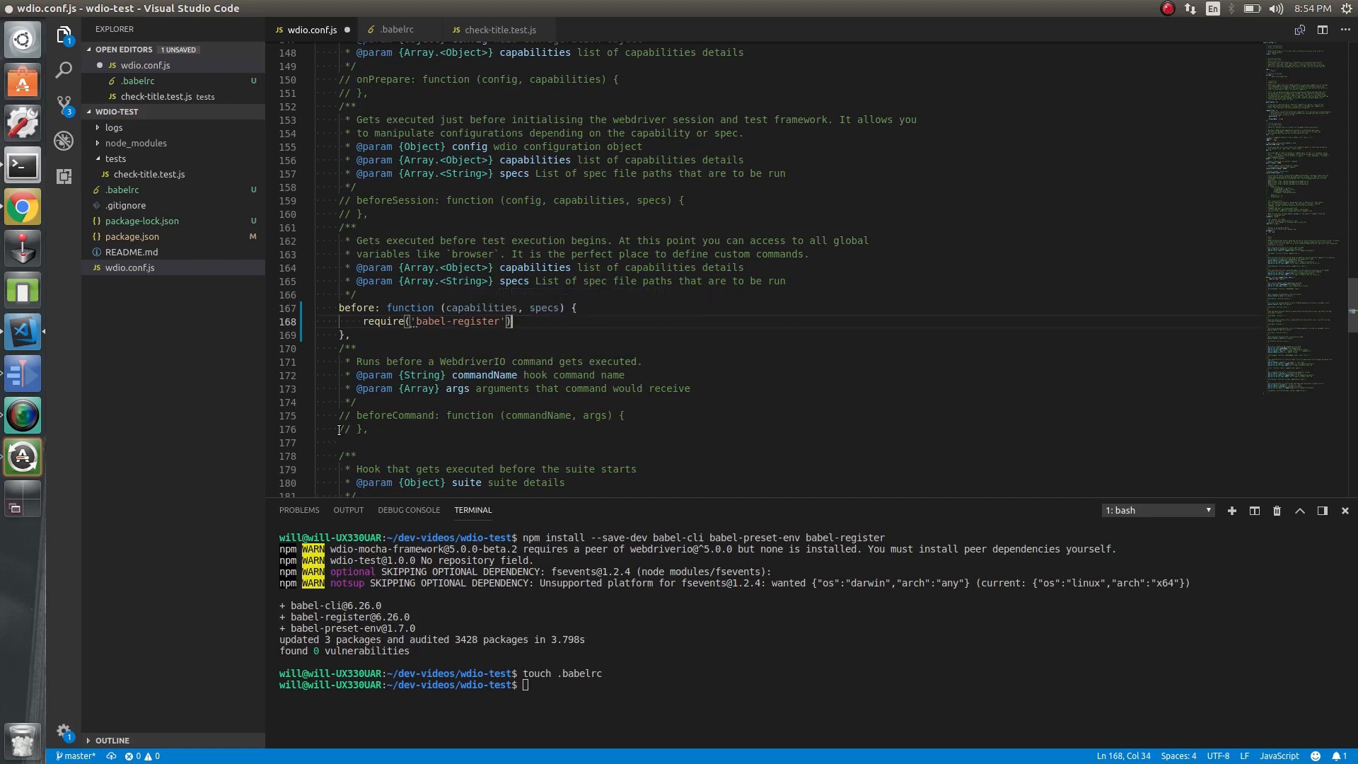
type(";")
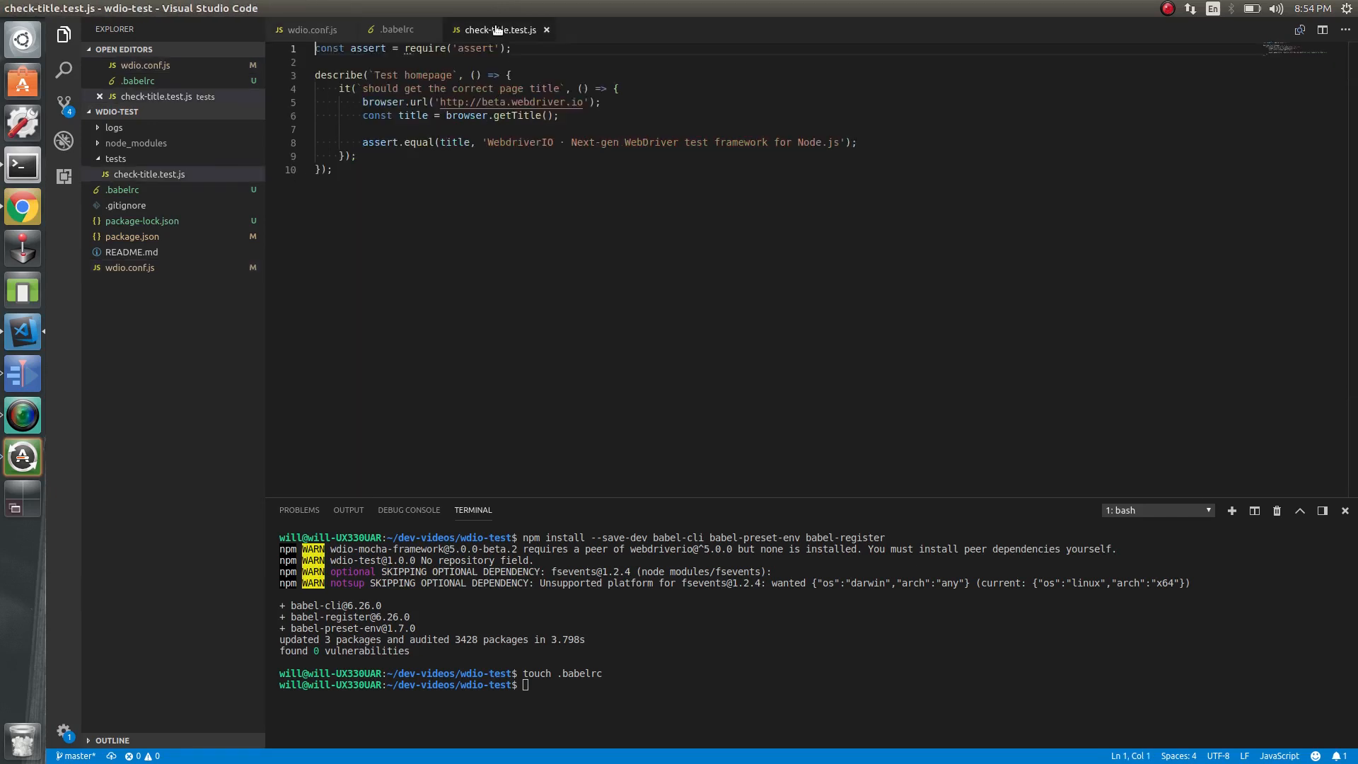
Step: Comment out the assert require, add import assert from 'assert', and type ./node_modules/.bin/wdio wdio.conf.js
left_click_drag(314, 47, 398, 48)
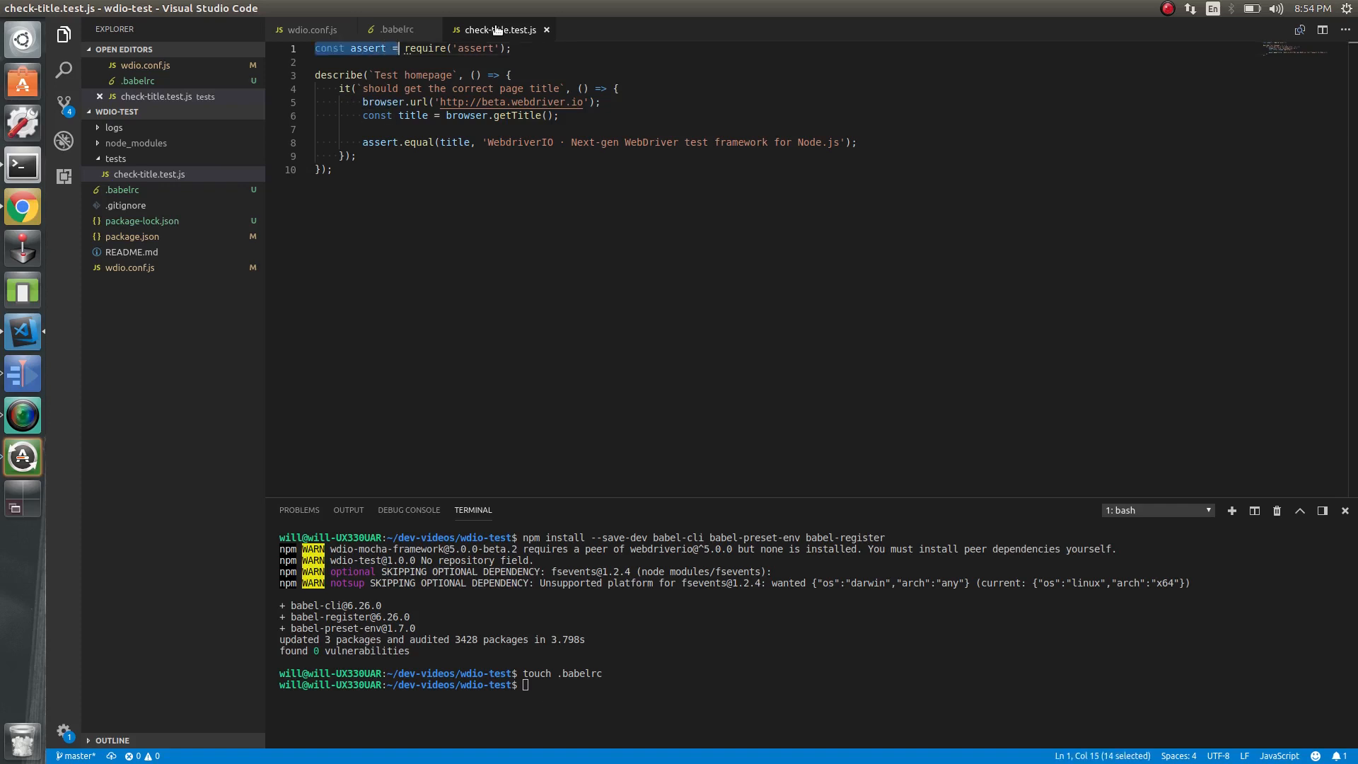
key("shift+End")
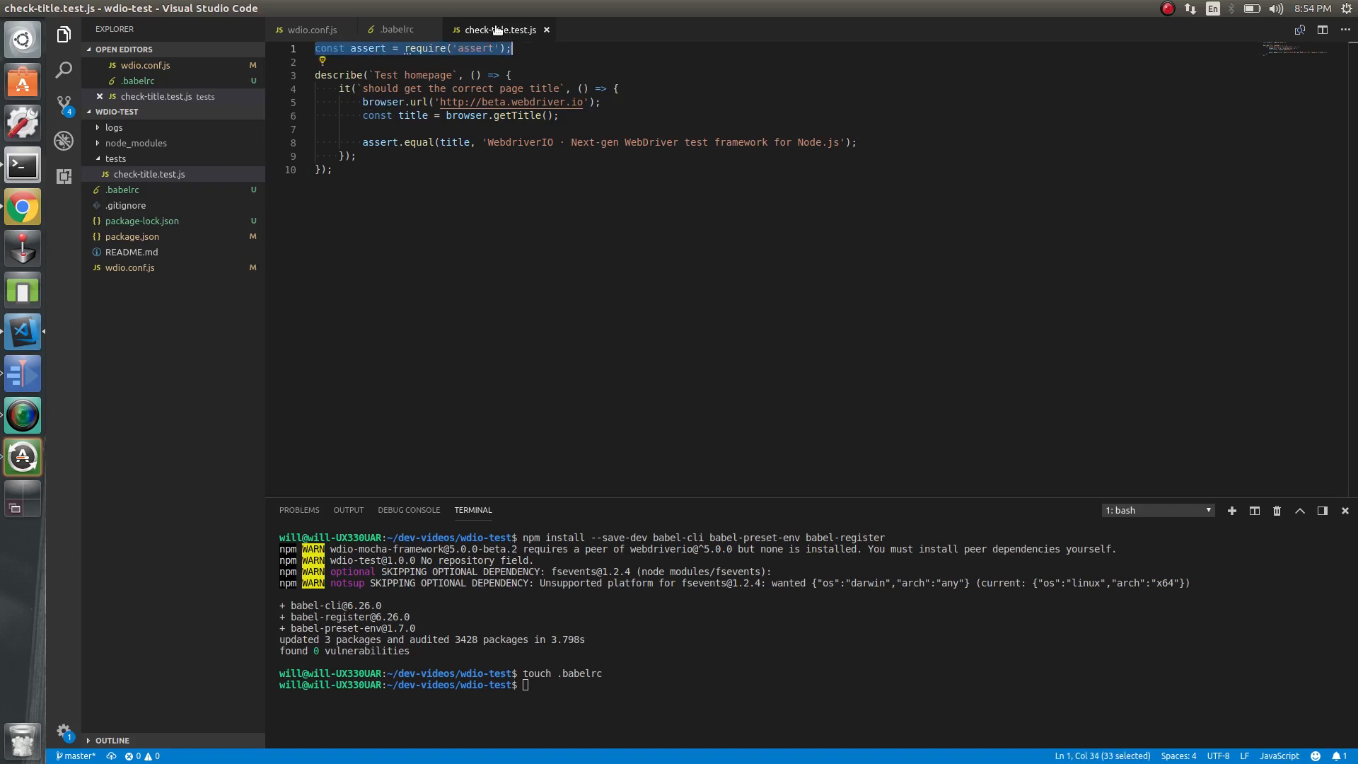
left_click(316, 48)
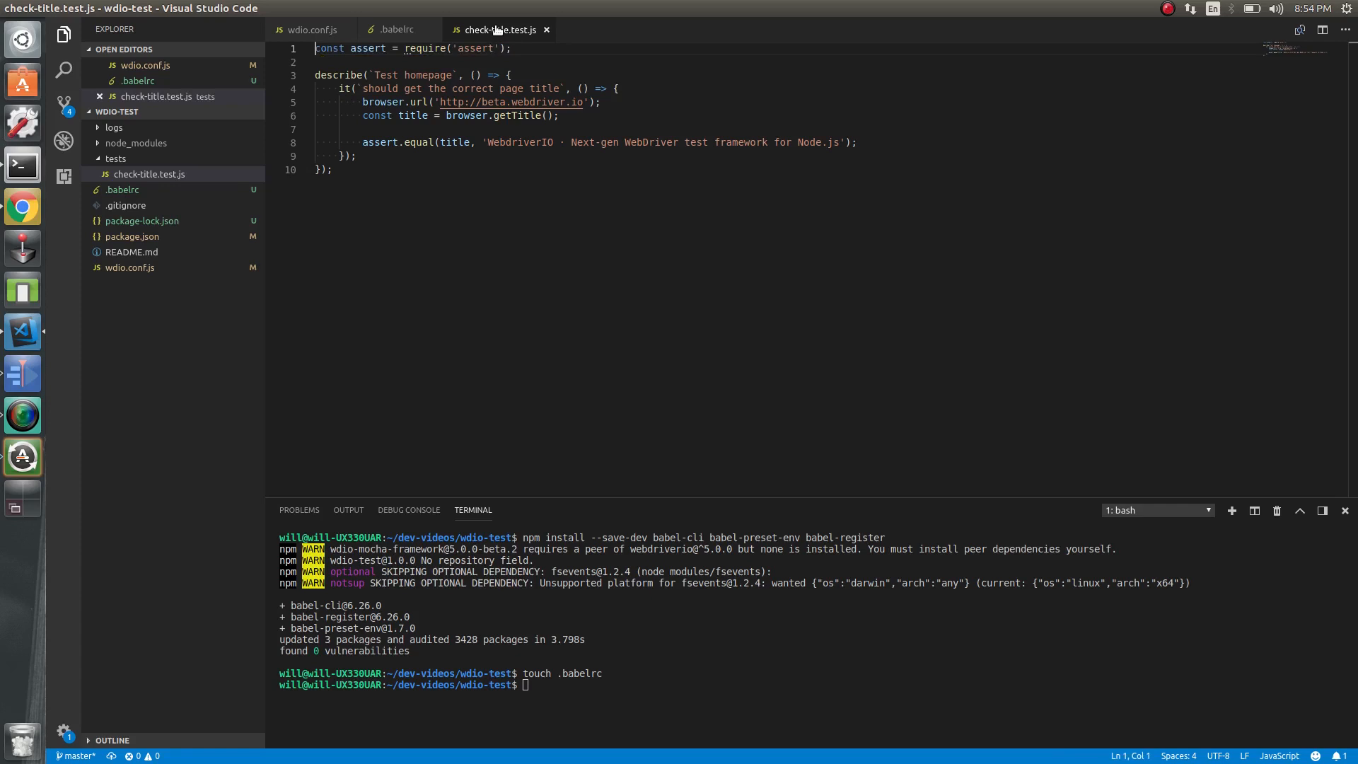
type("//")
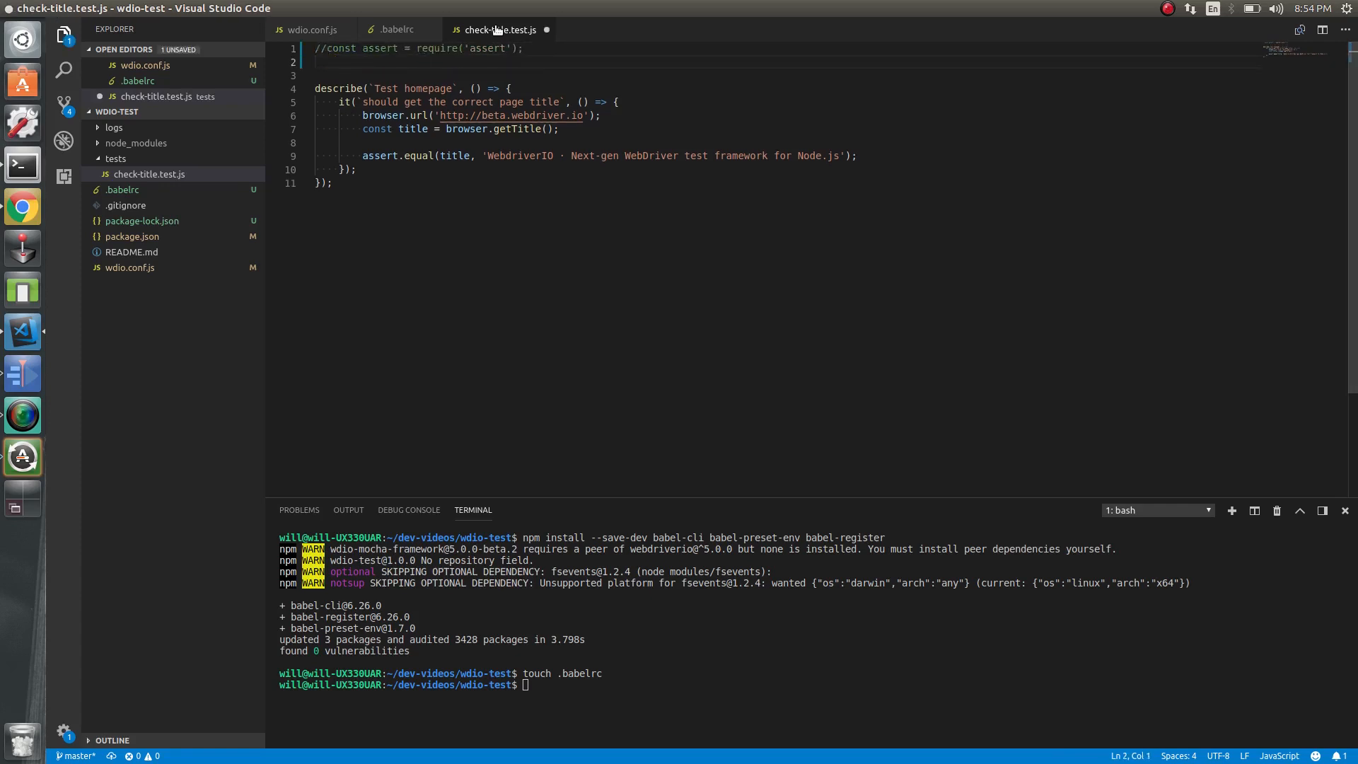
type("import a")
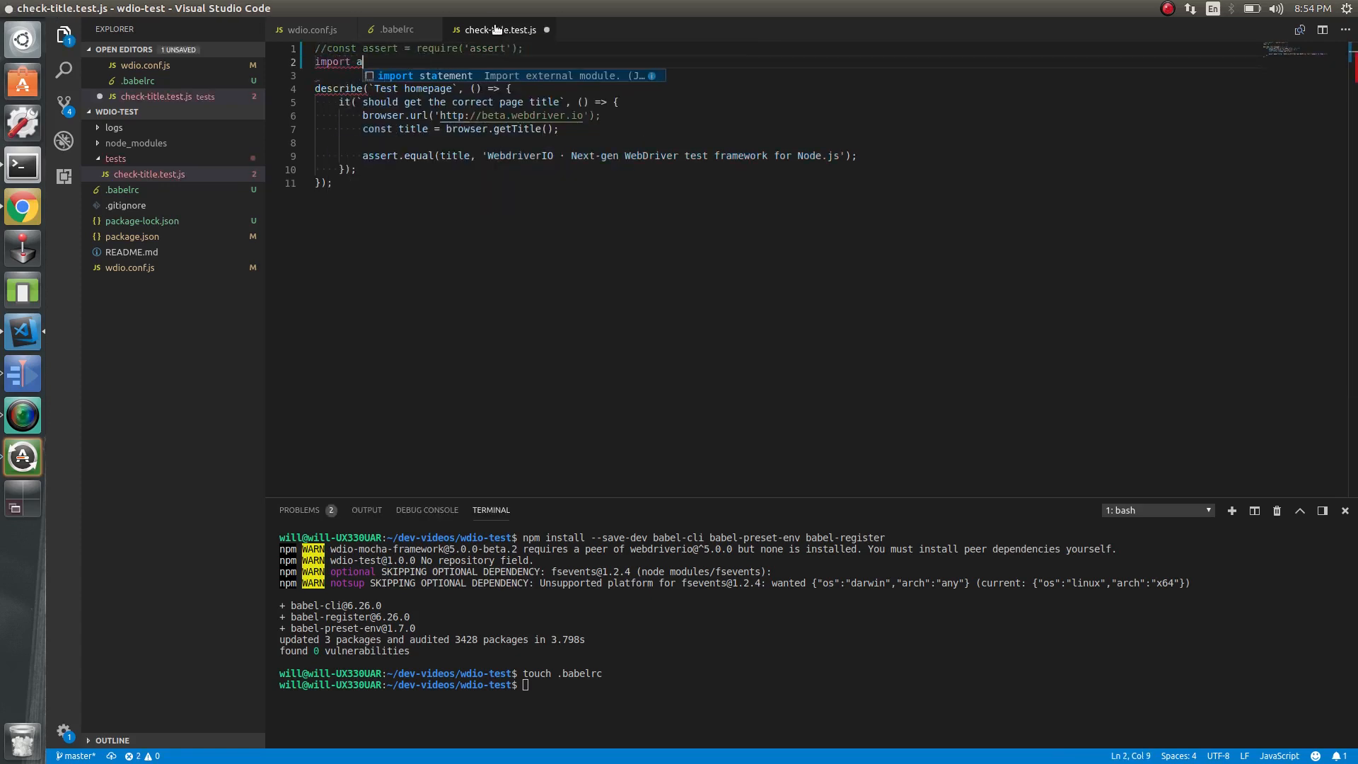
type("ss")
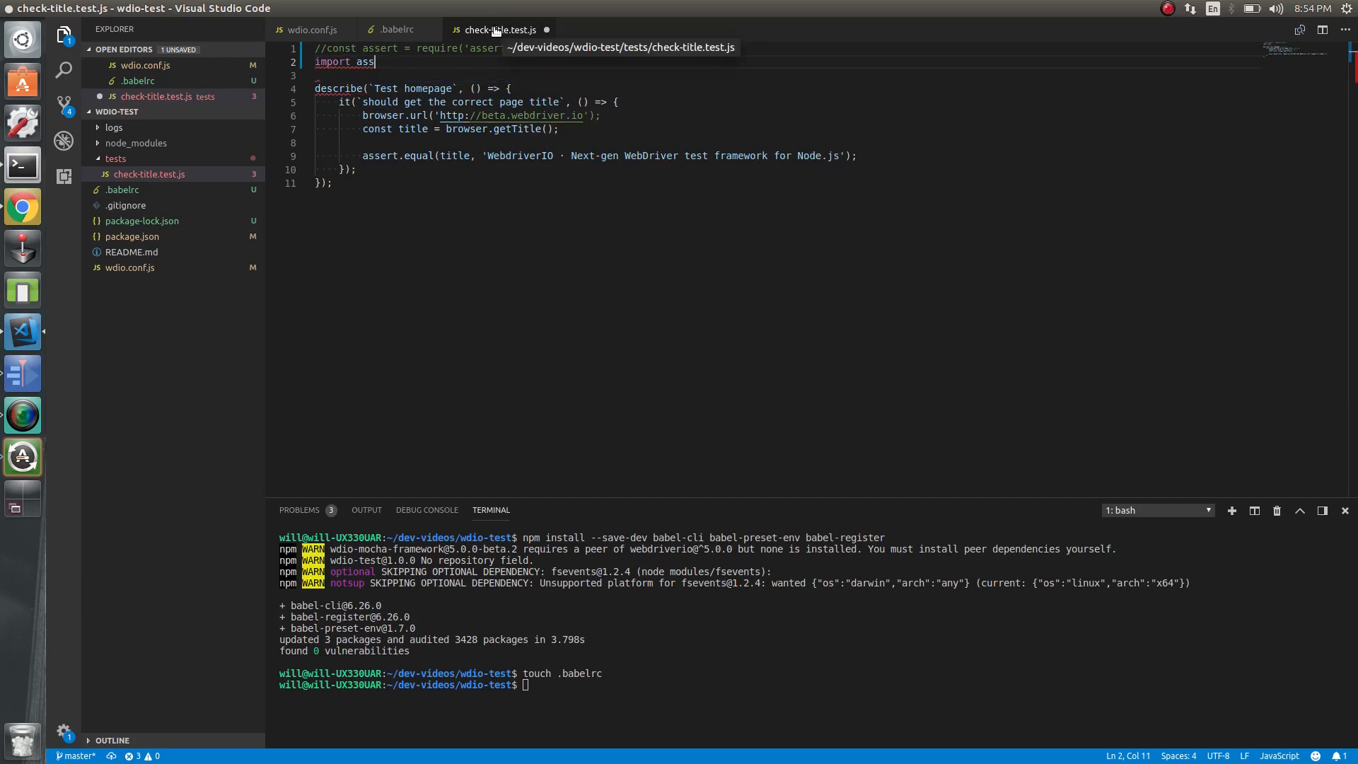
type("ert")
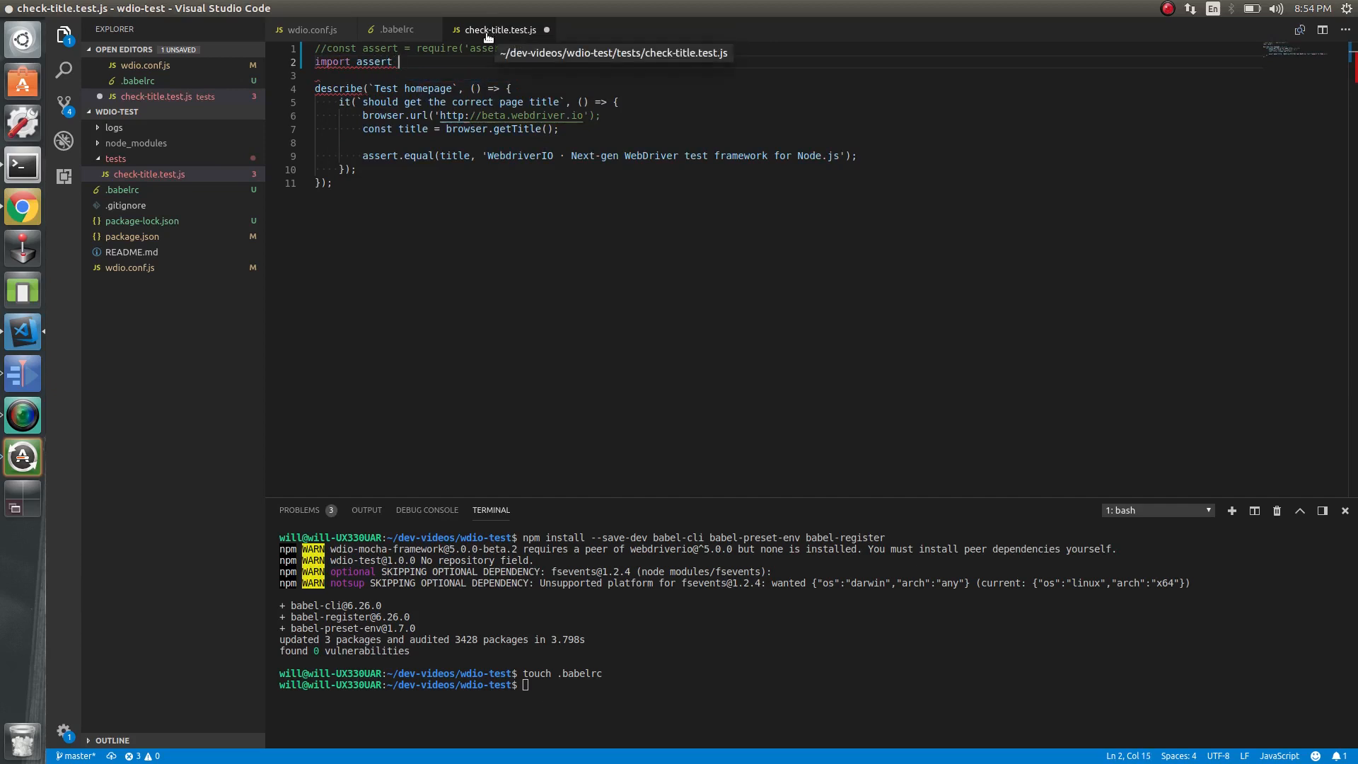
type("from 'assert';")
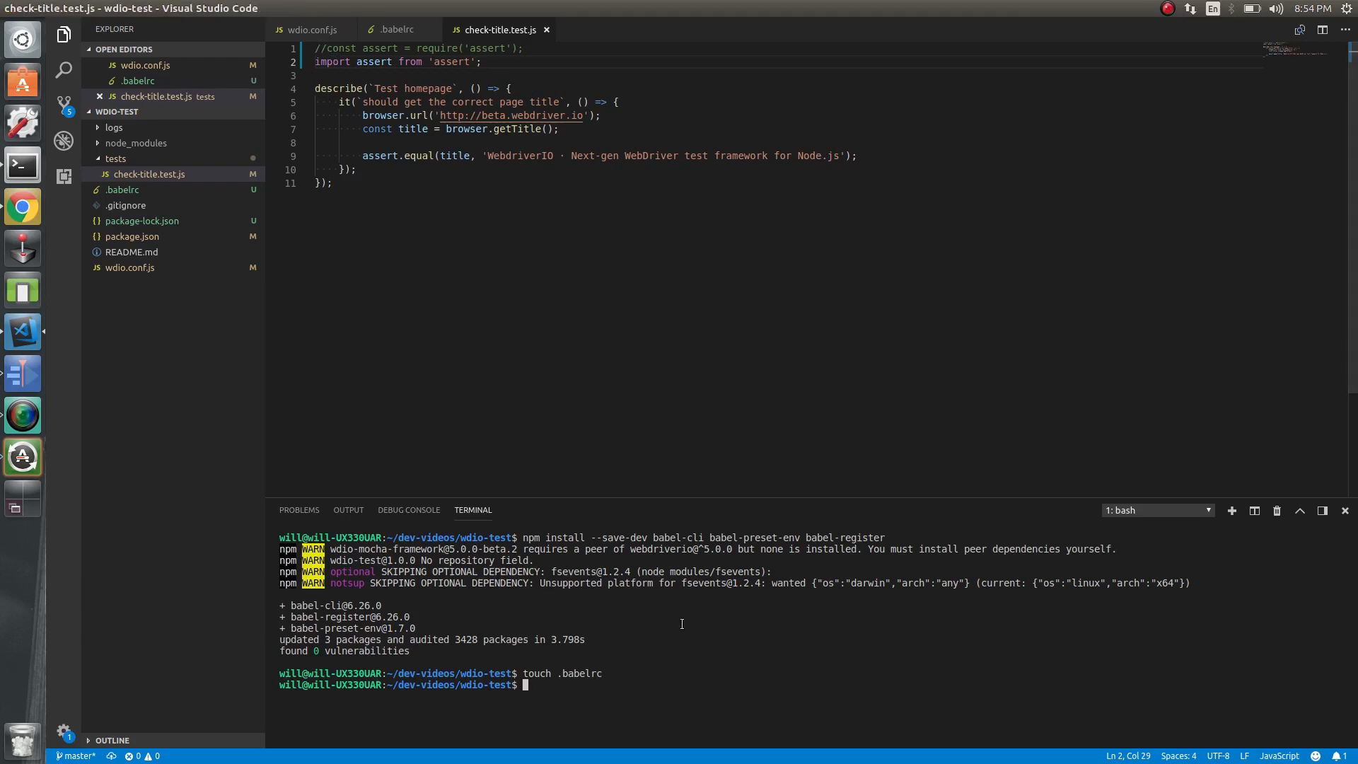
type("./node_modules/.bin/w")
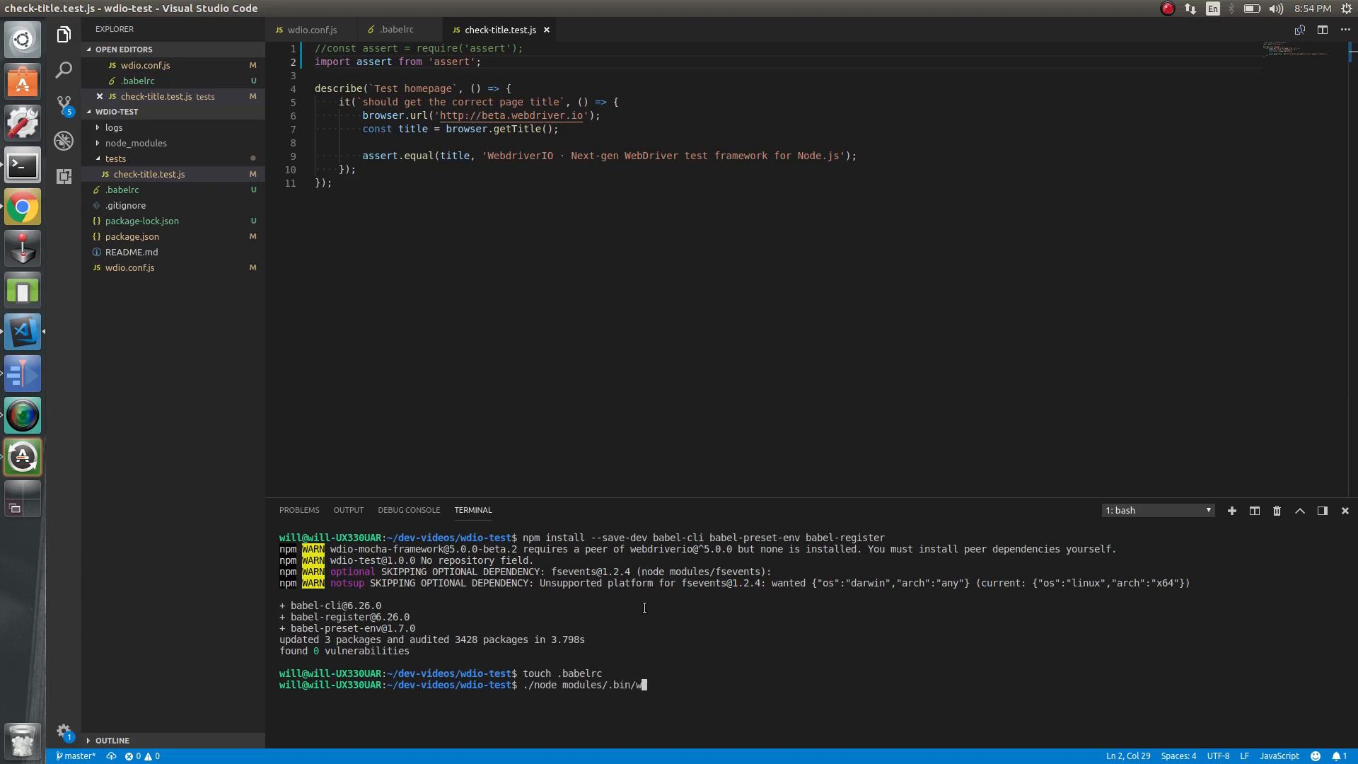
type("dio wdio.conf.js")
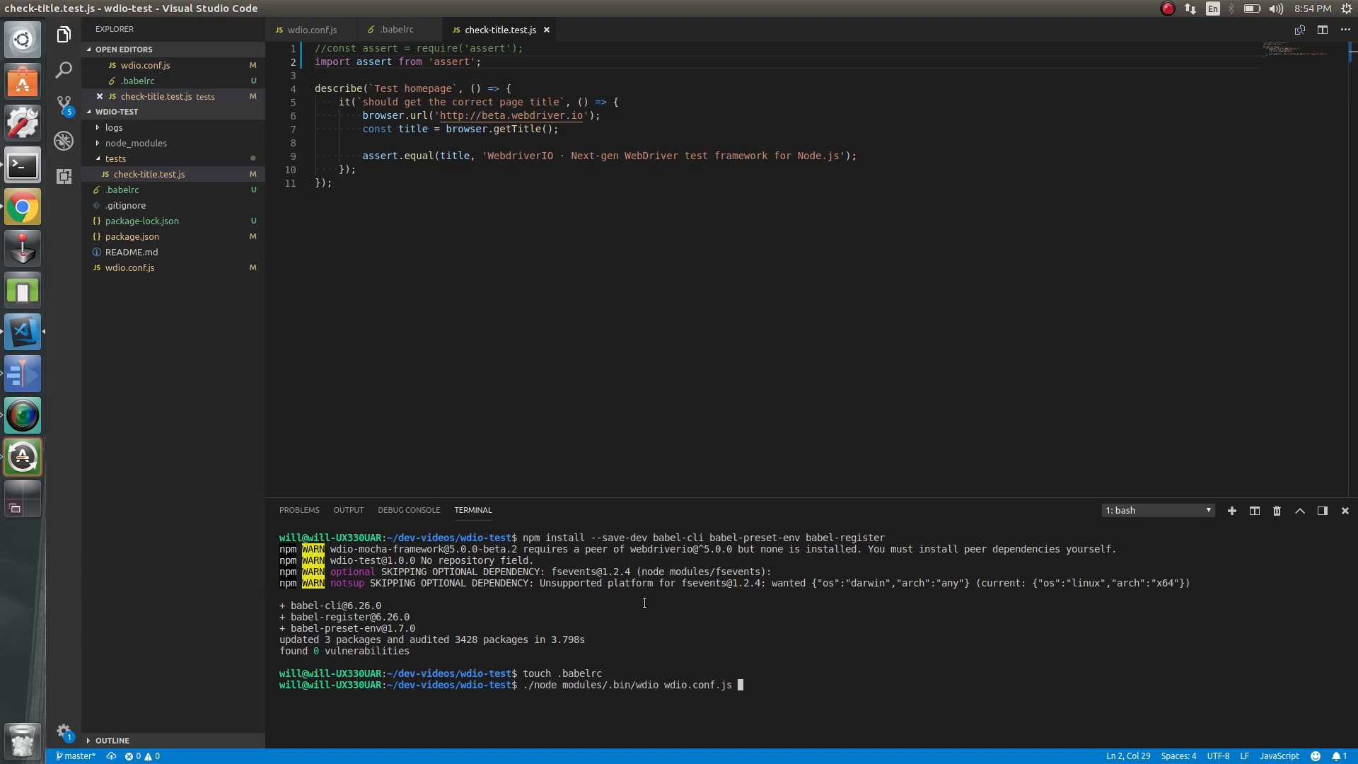